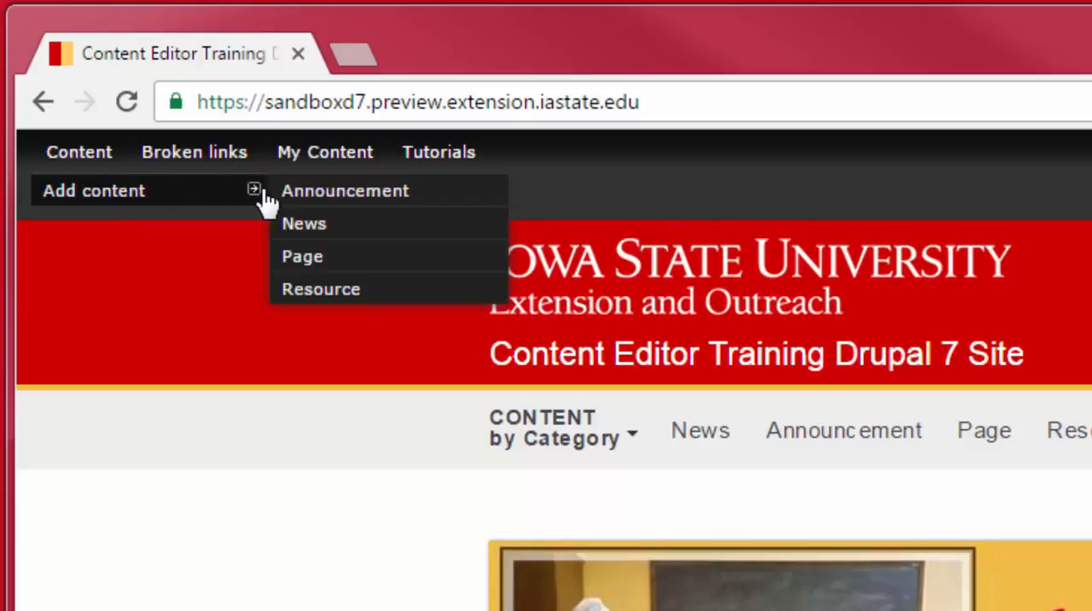
Start a new basic Page from the admin toolbar's Add content menu.
left_click(302, 255)
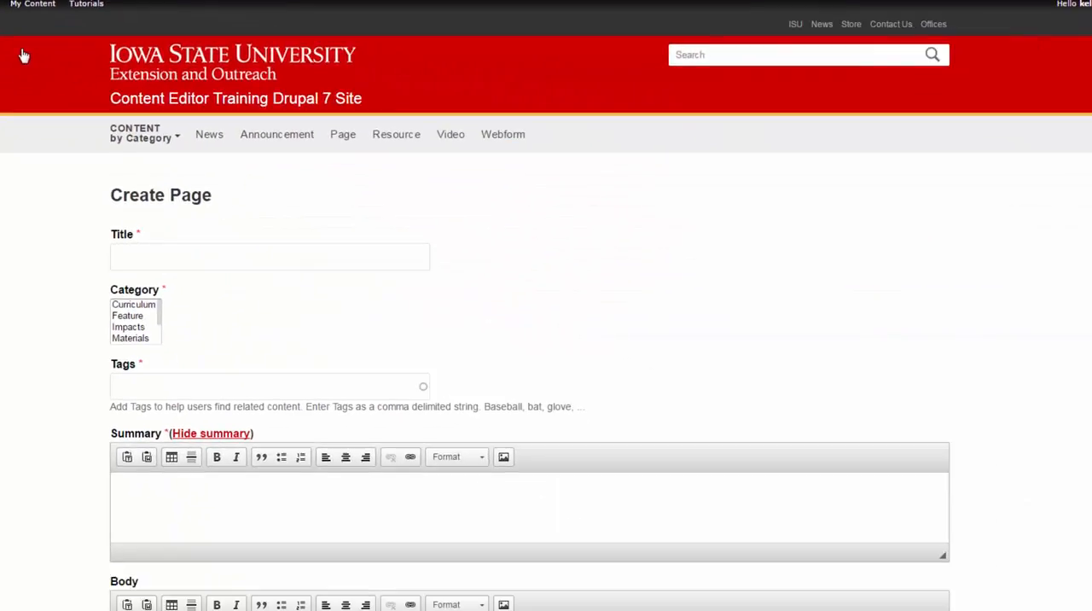
mouse_move(8, 249)
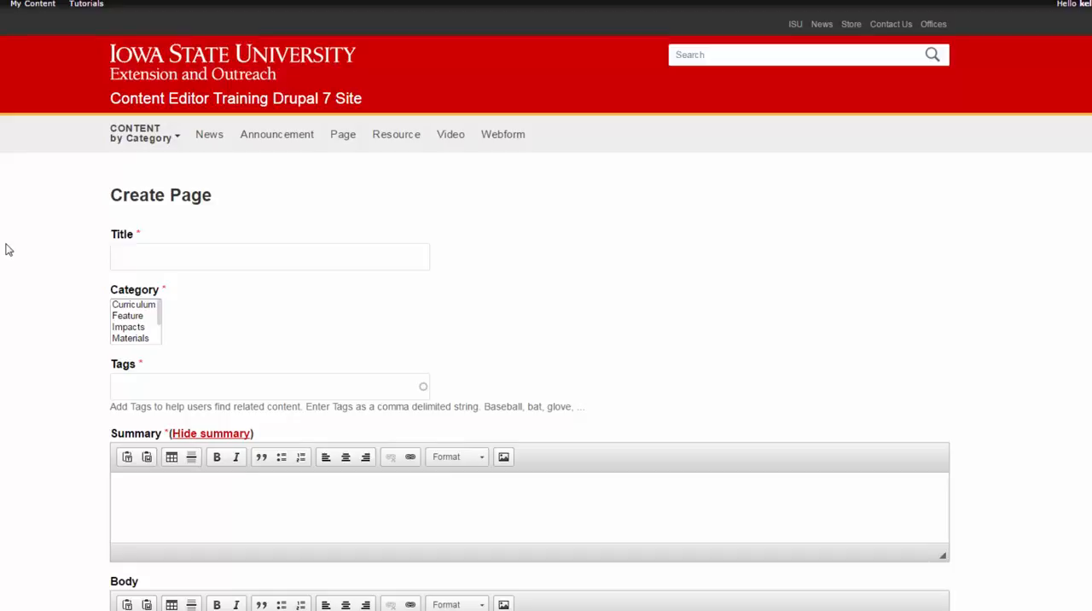
mouse_move(14, 252)
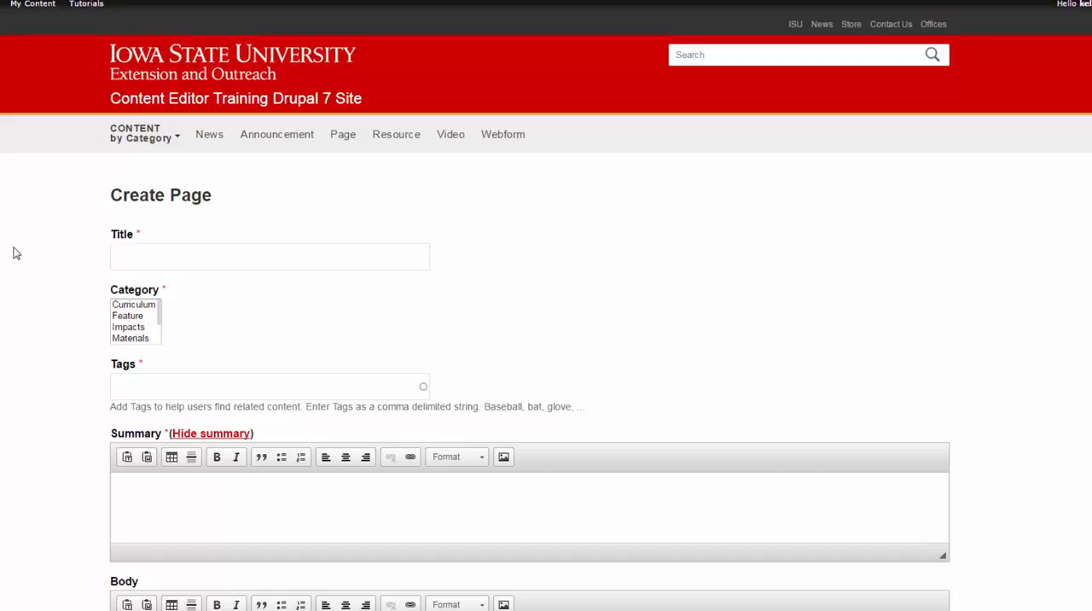
scroll("down", 3)
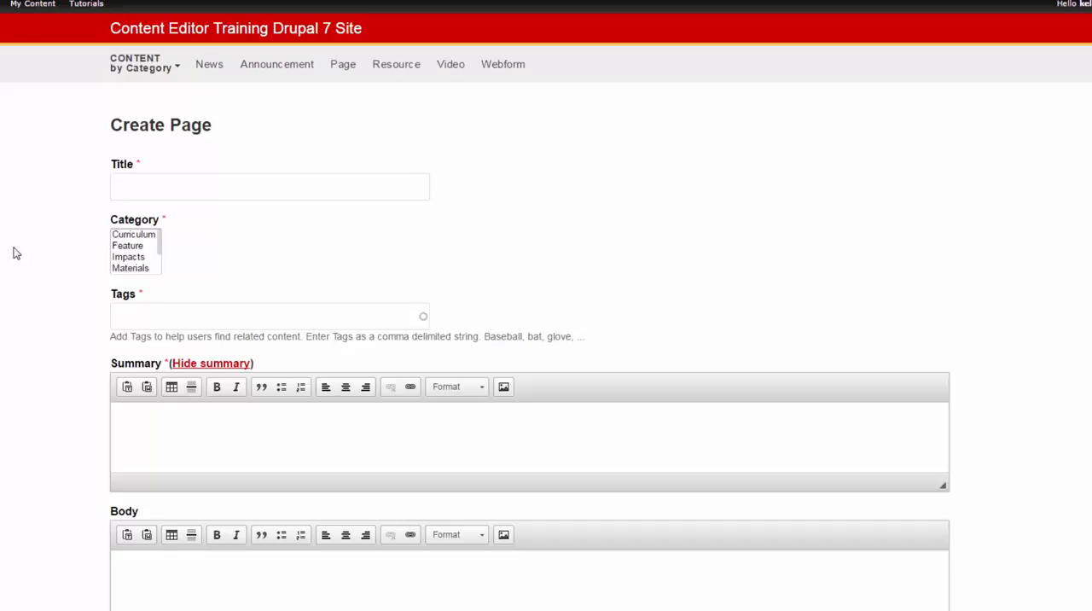
Enter the partial tag 'bo' in the Tags field, bringing up the 'about' and 'botany' suggestions.
left_click(256, 315)
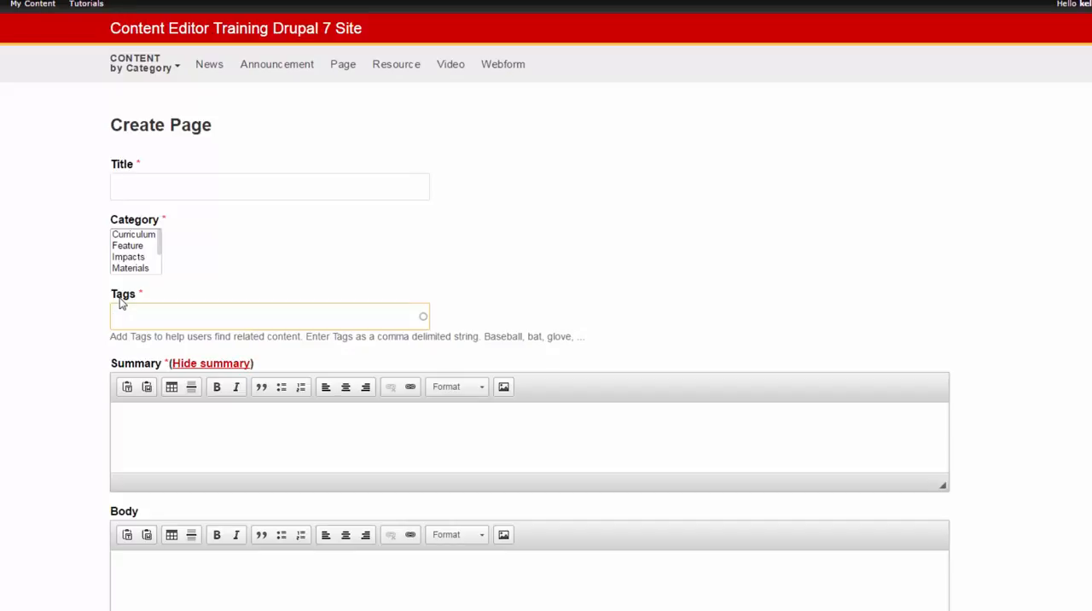
type("b")
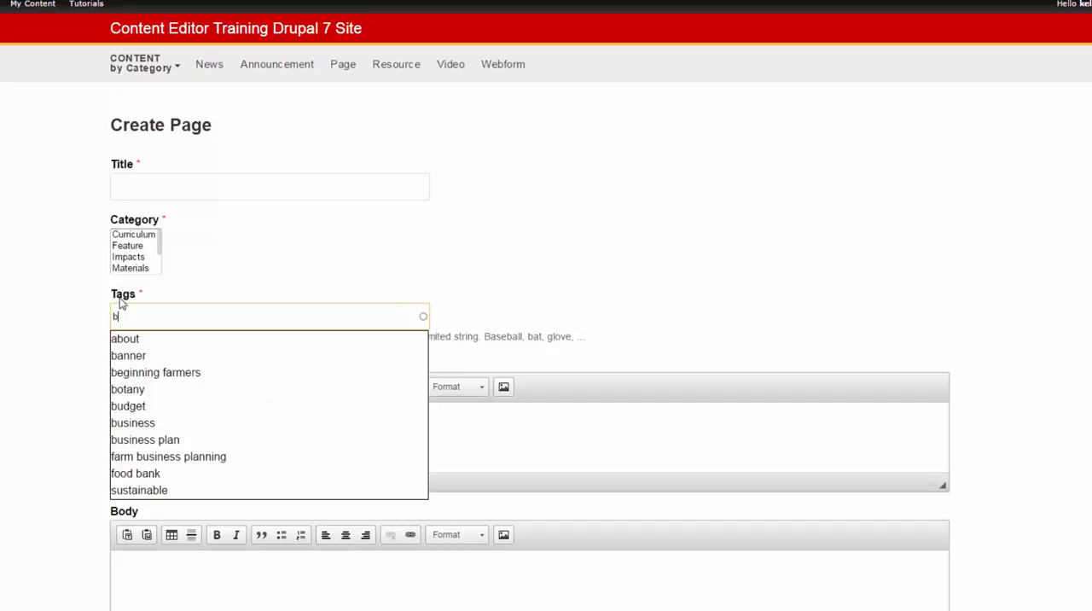
type("o")
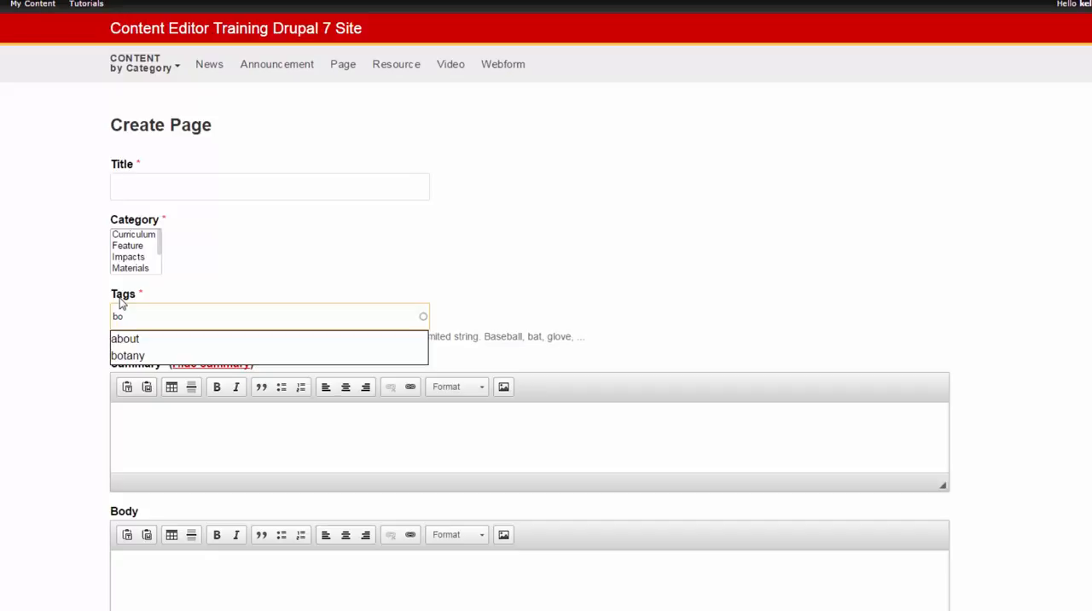
type("o")
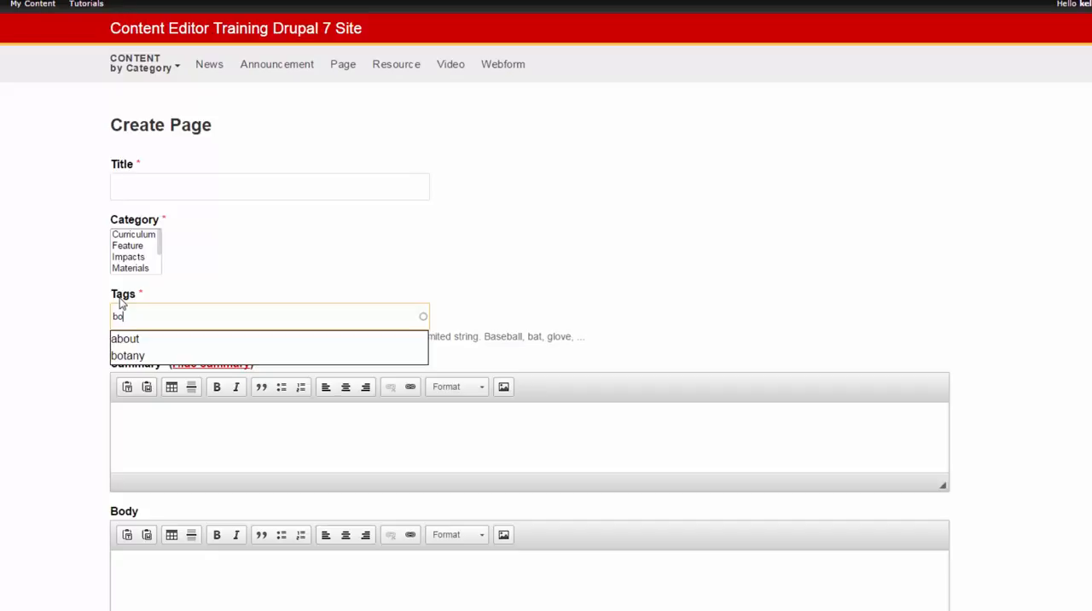
mouse_move(49, 342)
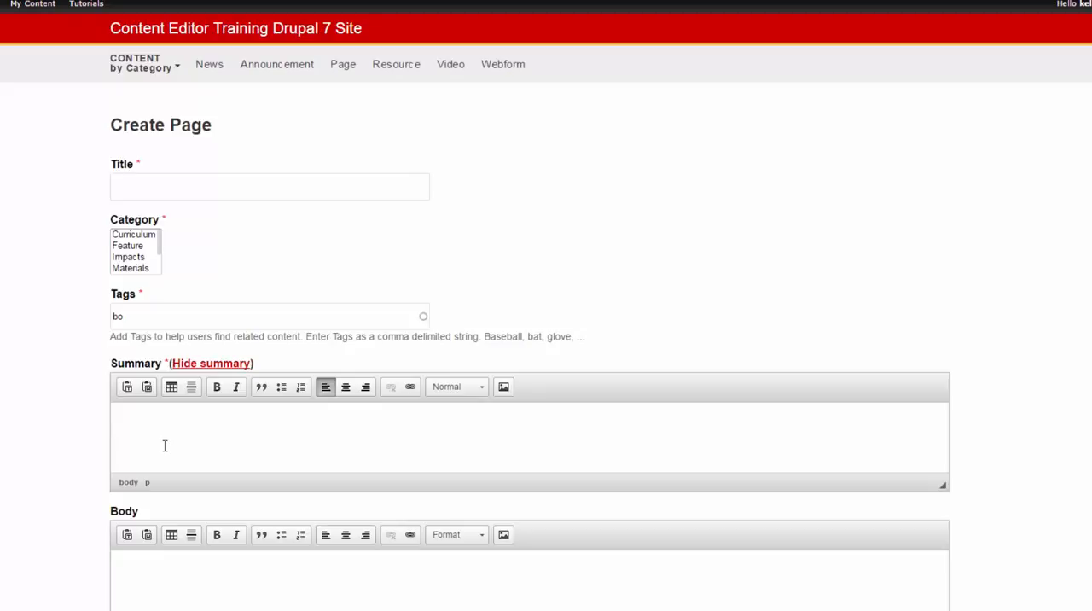
scroll("down", 3)
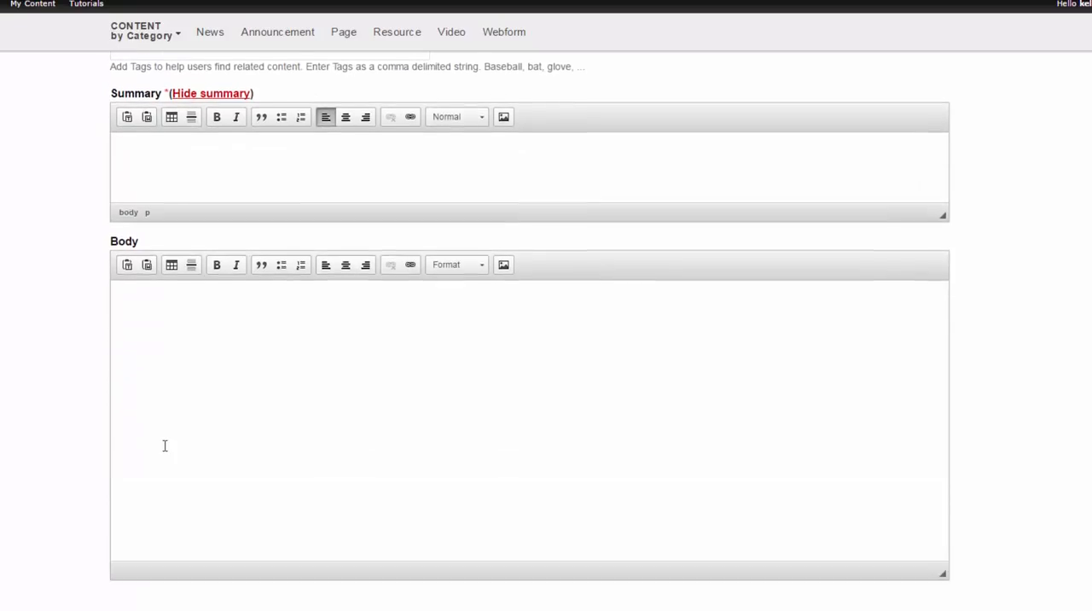
scroll("down", 3)
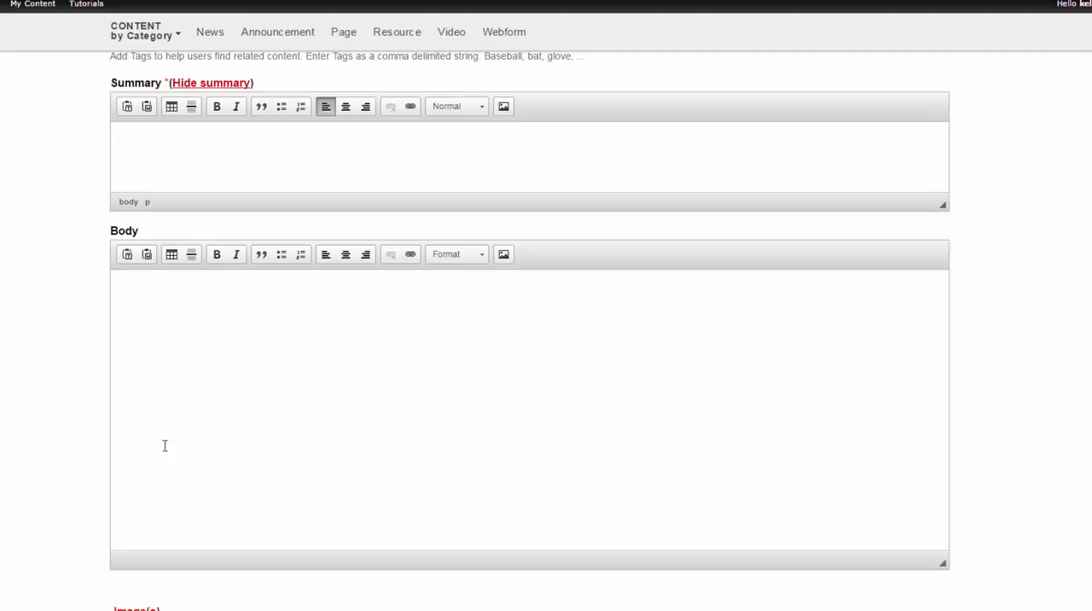
mouse_move(167, 432)
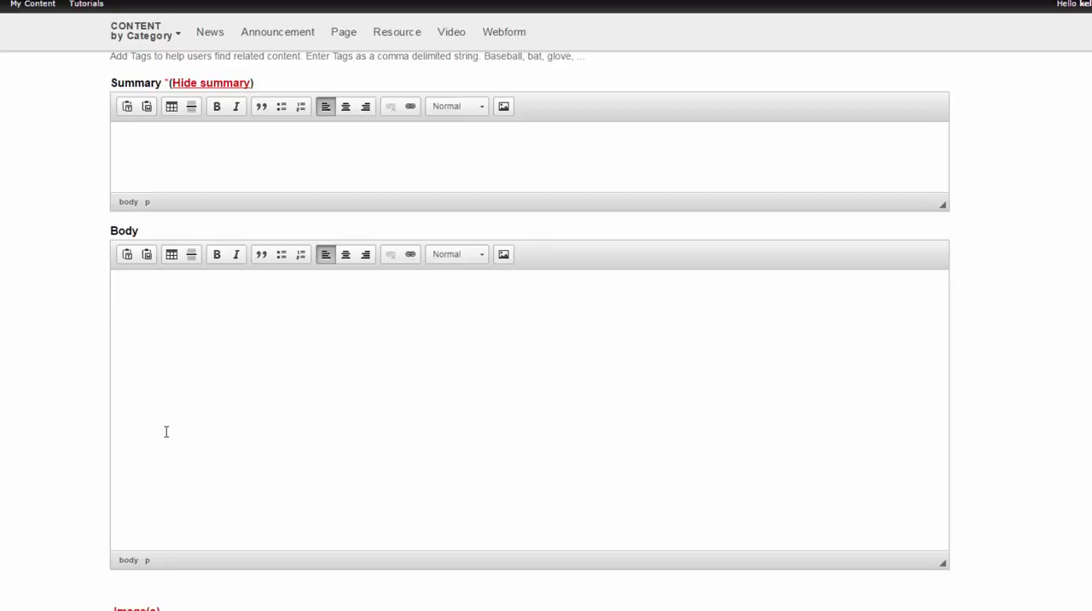
scroll("down", 3)
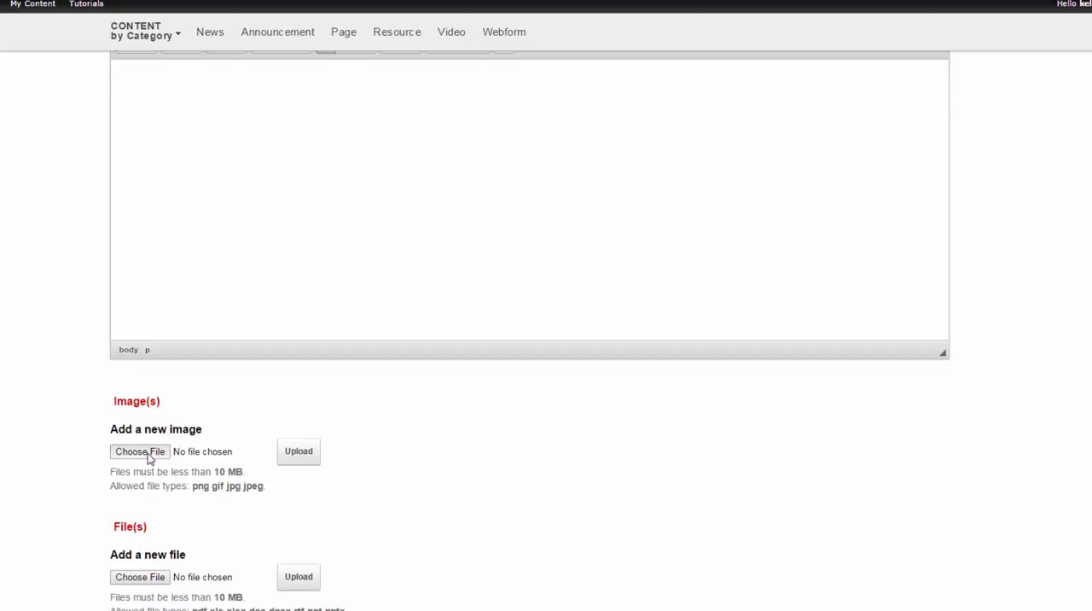
left_click(139, 451)
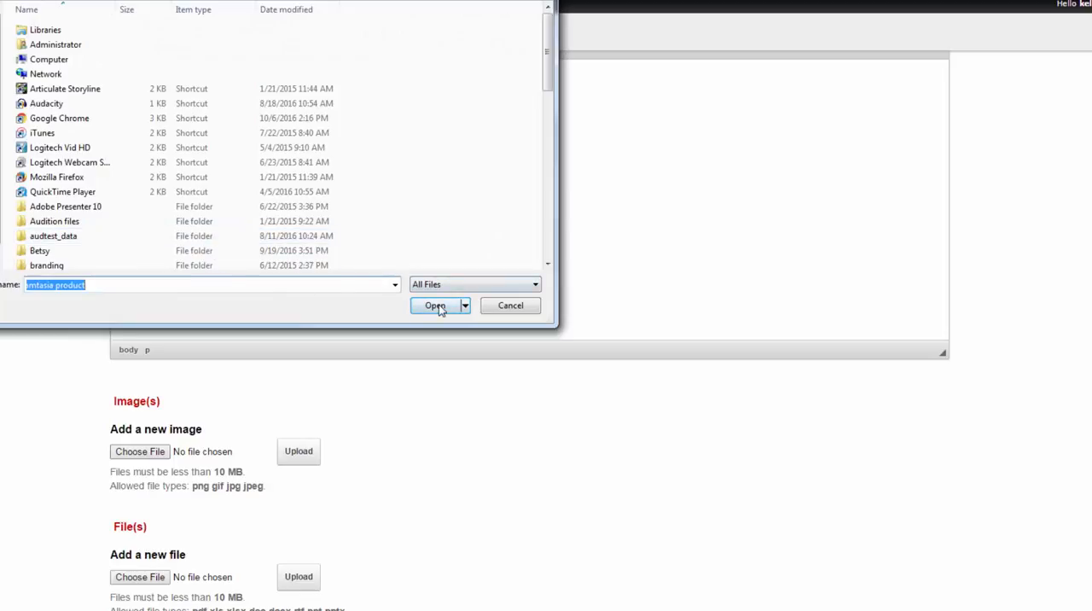
left_click(435, 306)
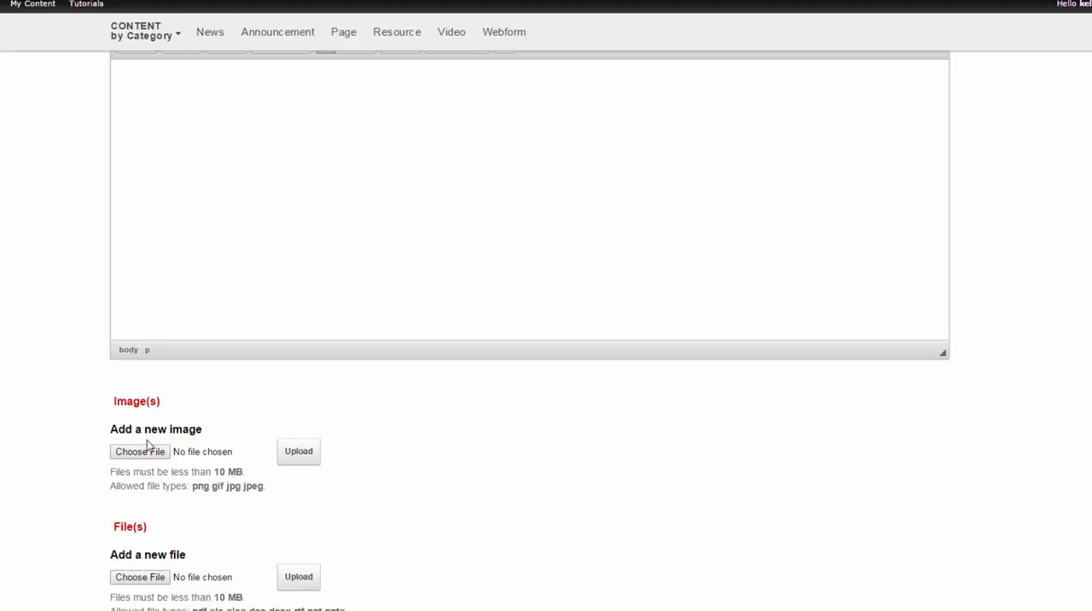
mouse_move(145, 447)
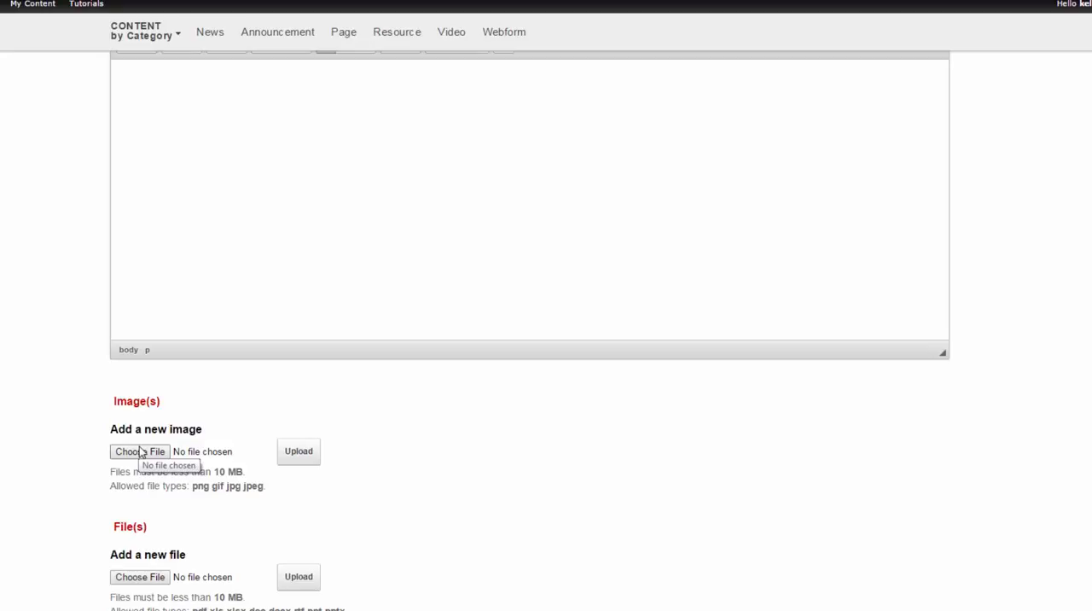
scroll("down", 3)
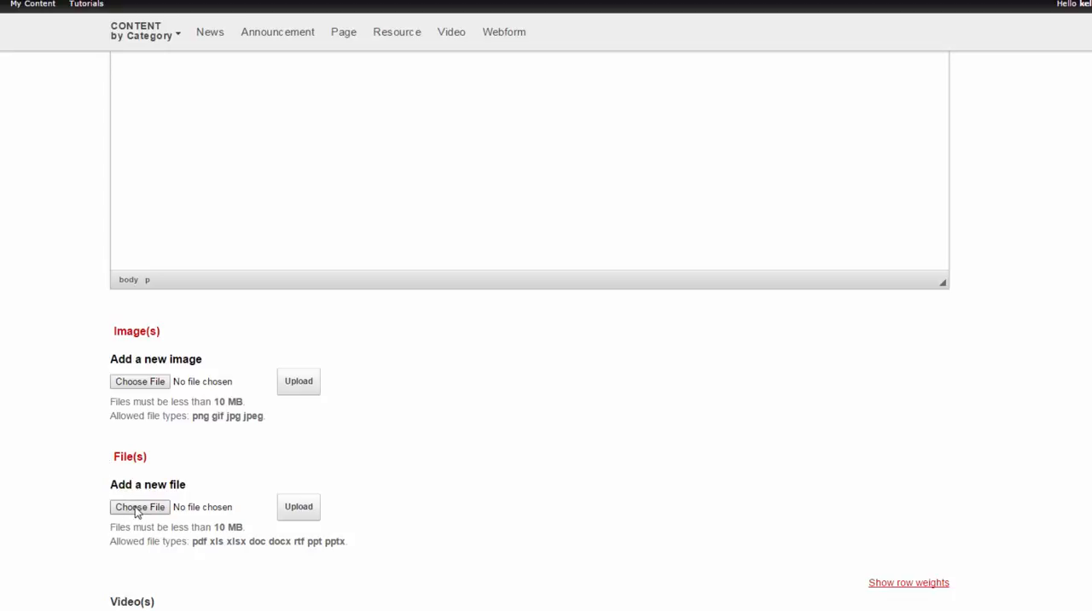
mouse_move(310, 488)
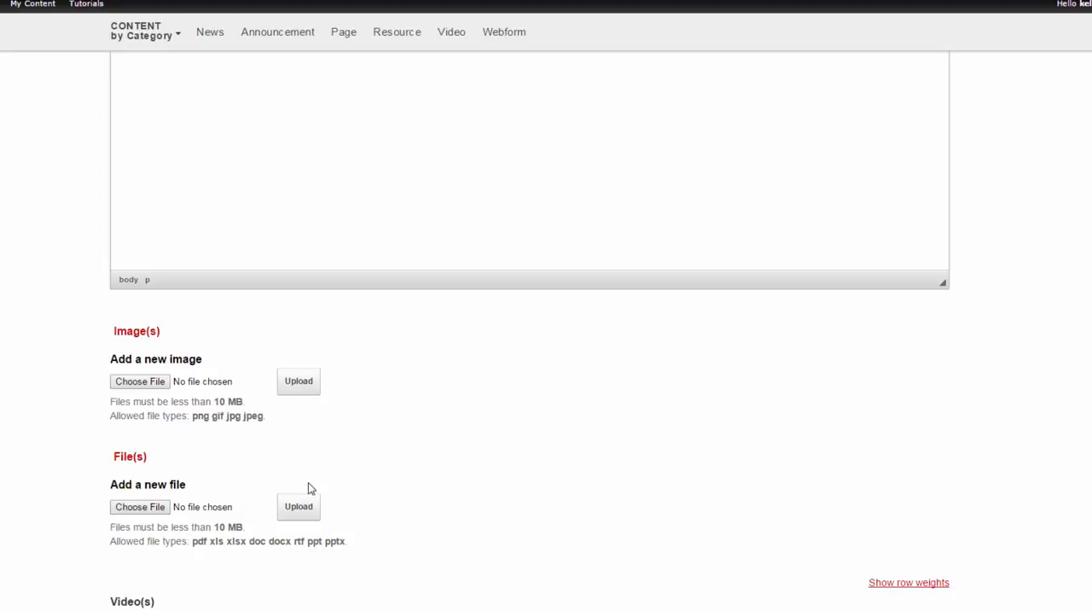
mouse_move(333, 541)
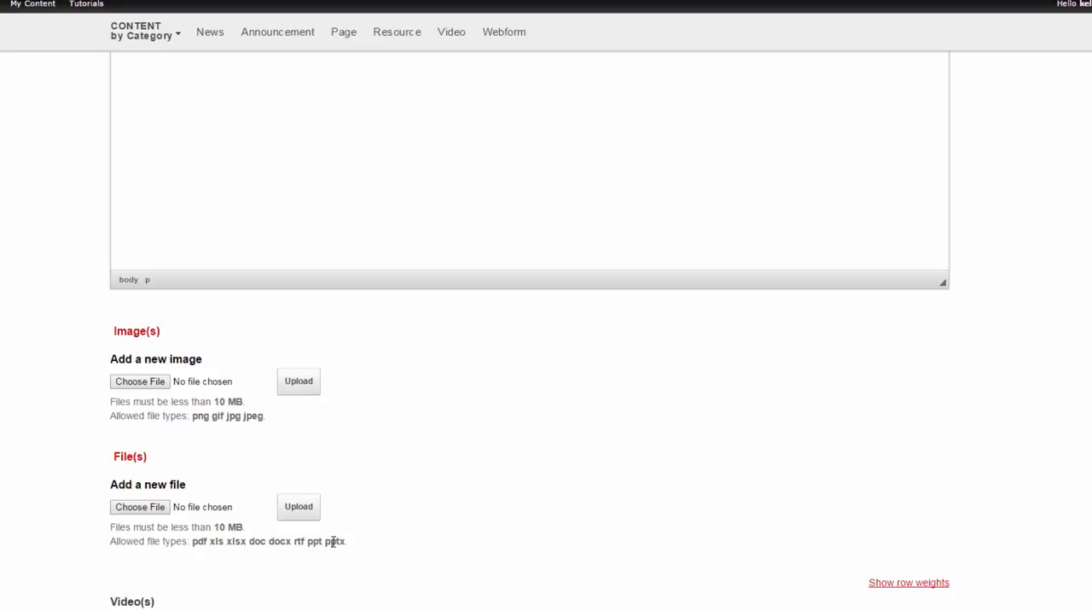
mouse_move(317, 537)
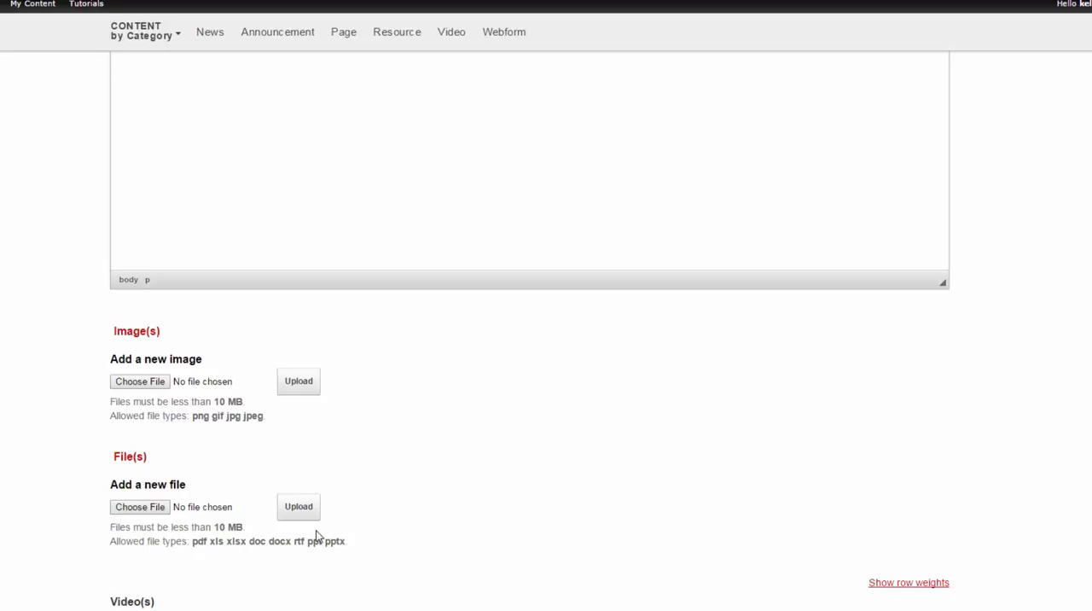
mouse_move(296, 532)
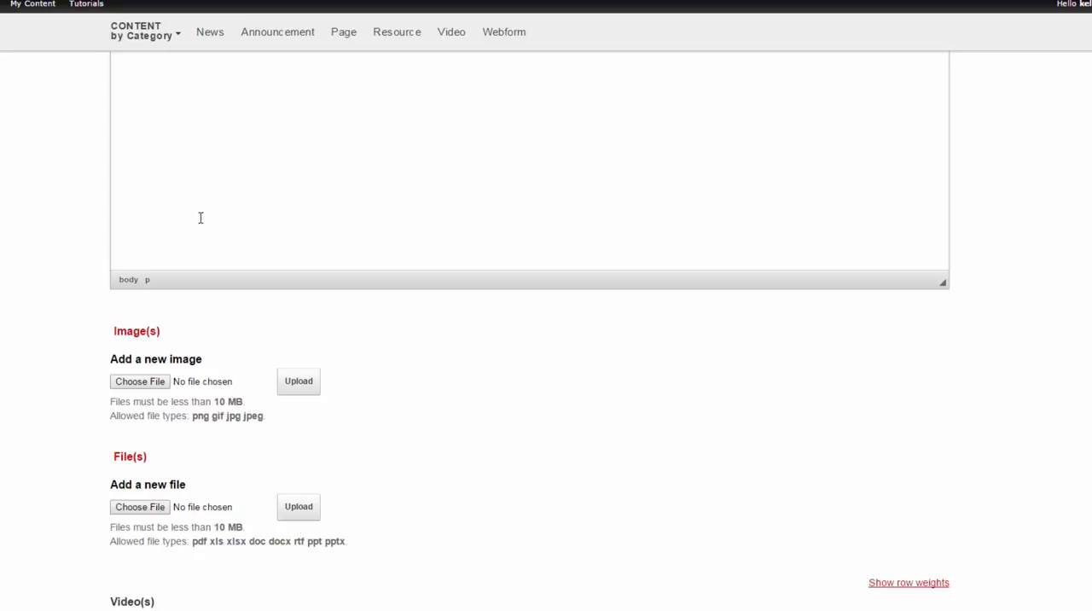
mouse_move(75, 370)
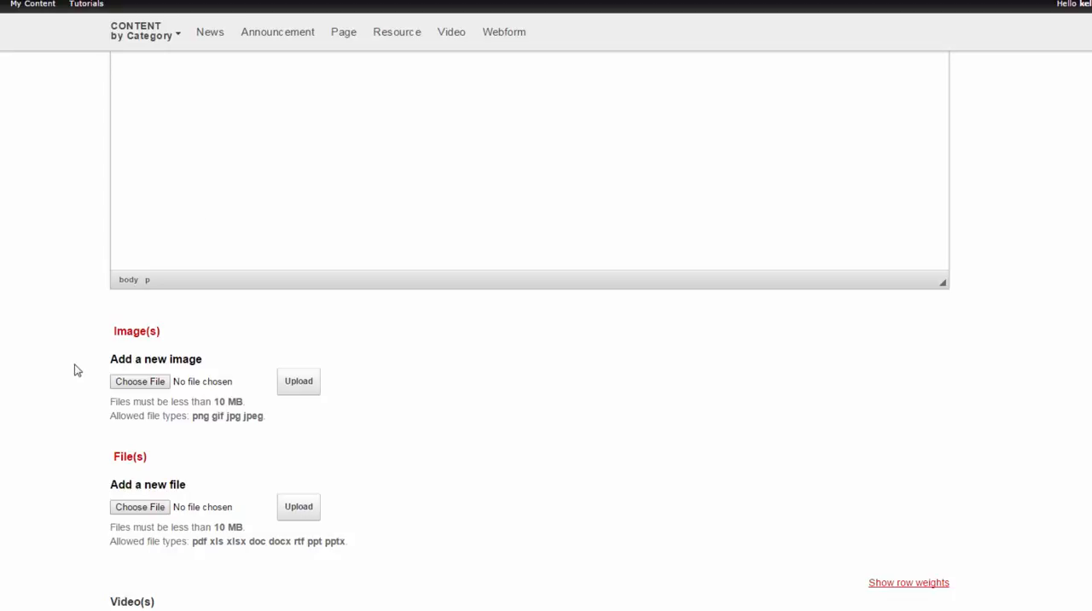
Leave the form past Publishing options and view the published 'About Visit Iowa Farms' page from the Page listing.
scroll("down", 3)
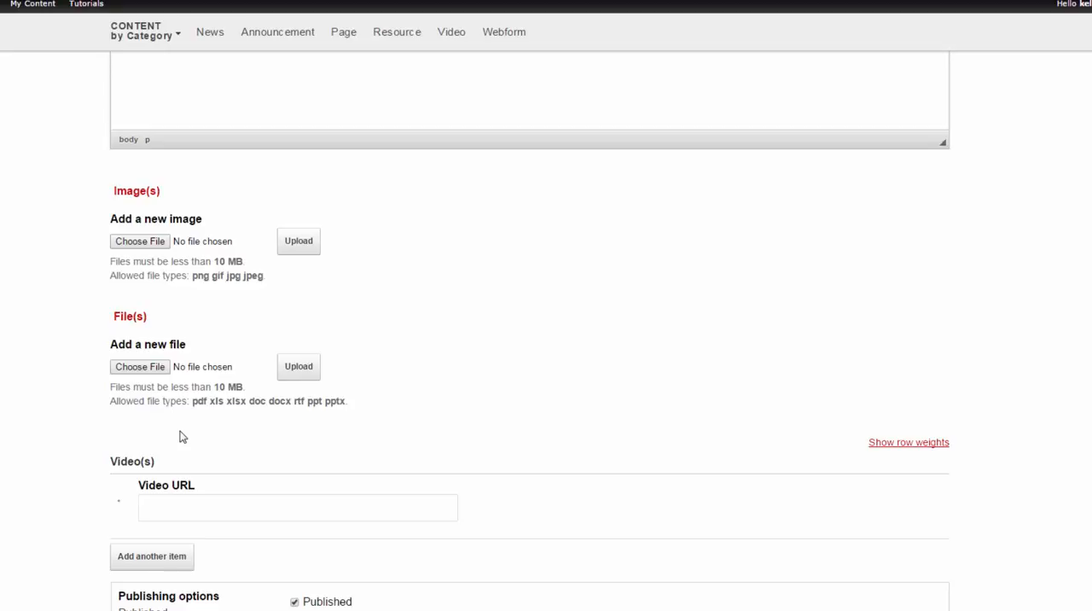
scroll("down", 3)
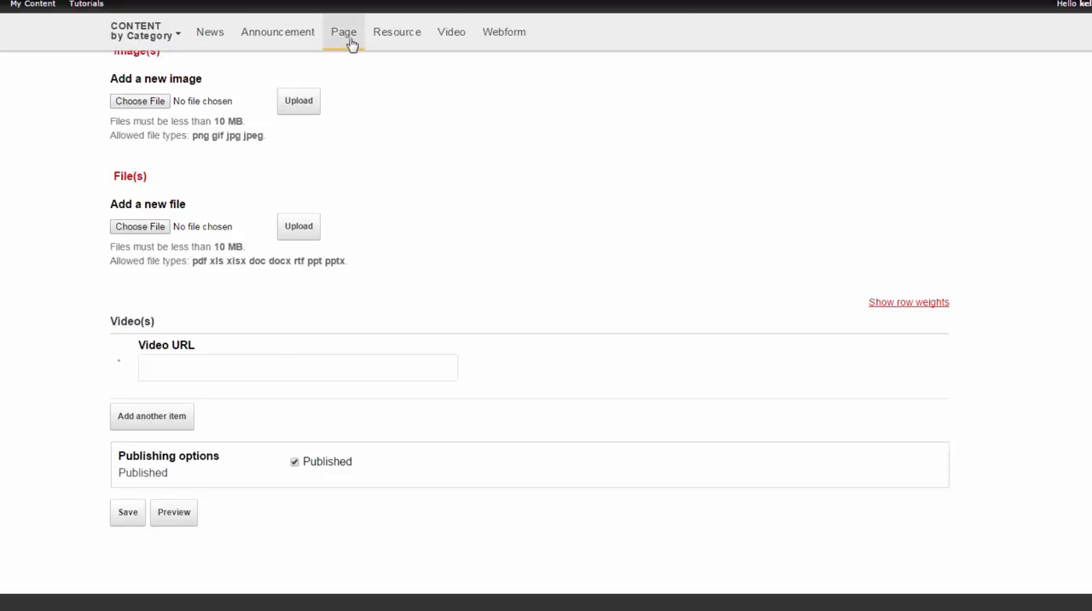
left_click(343, 31)
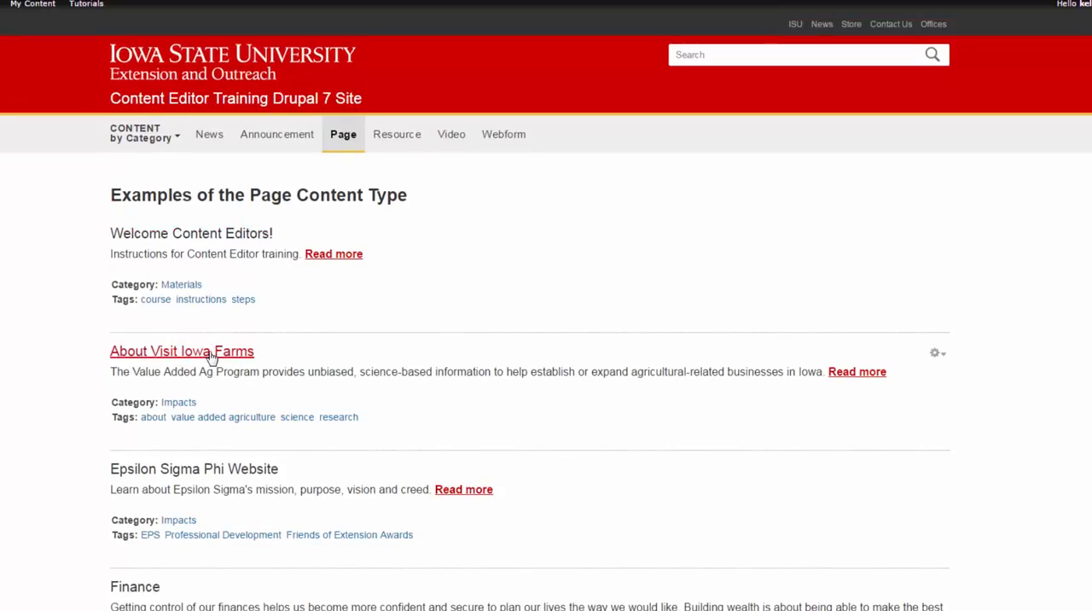
left_click(180, 351)
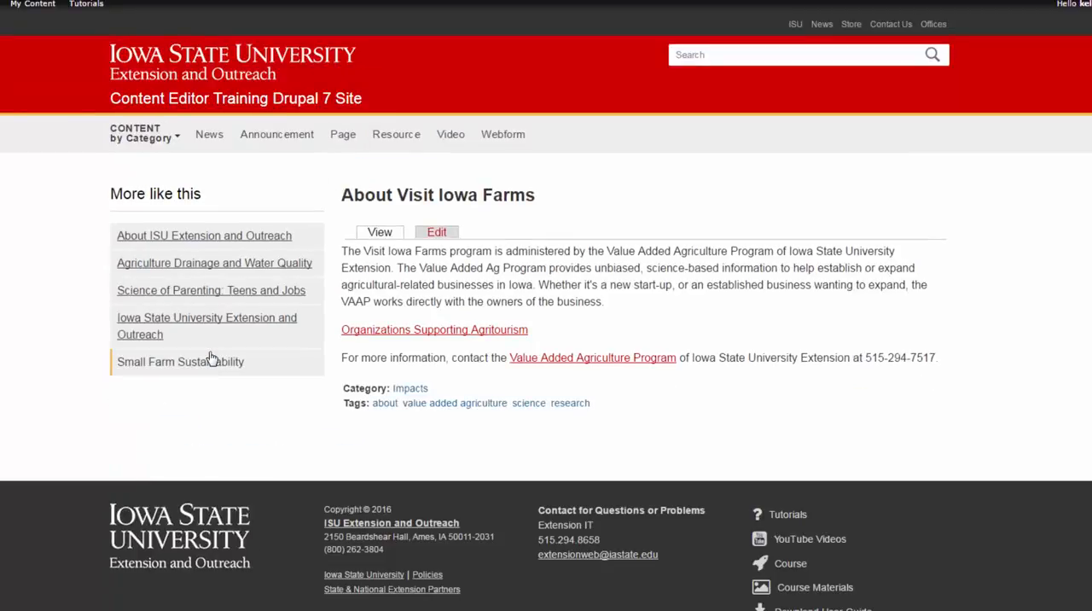